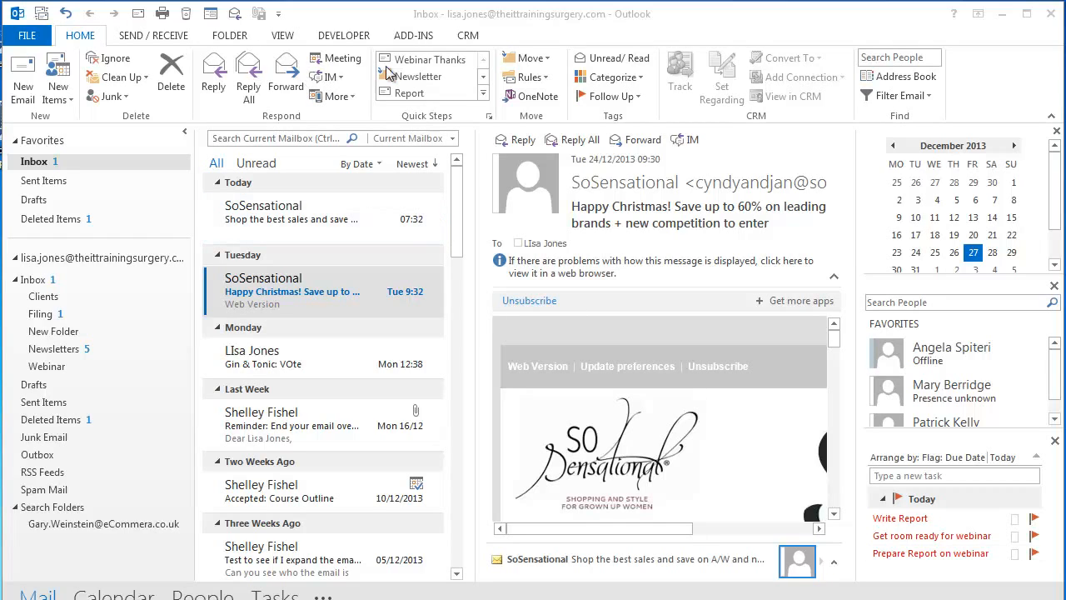
mouse_move(545, 77)
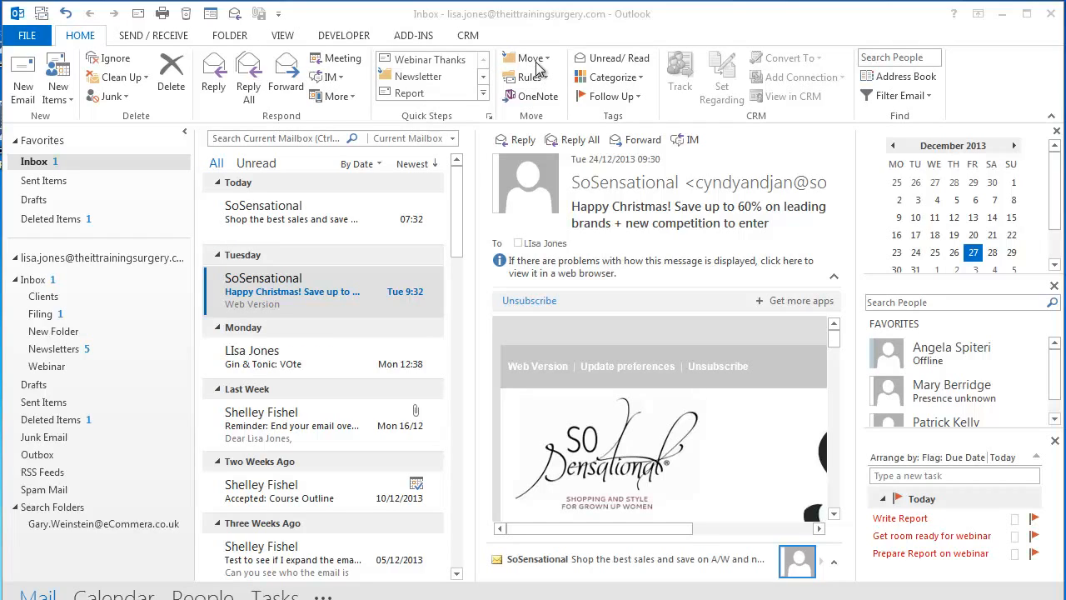
mouse_move(548, 63)
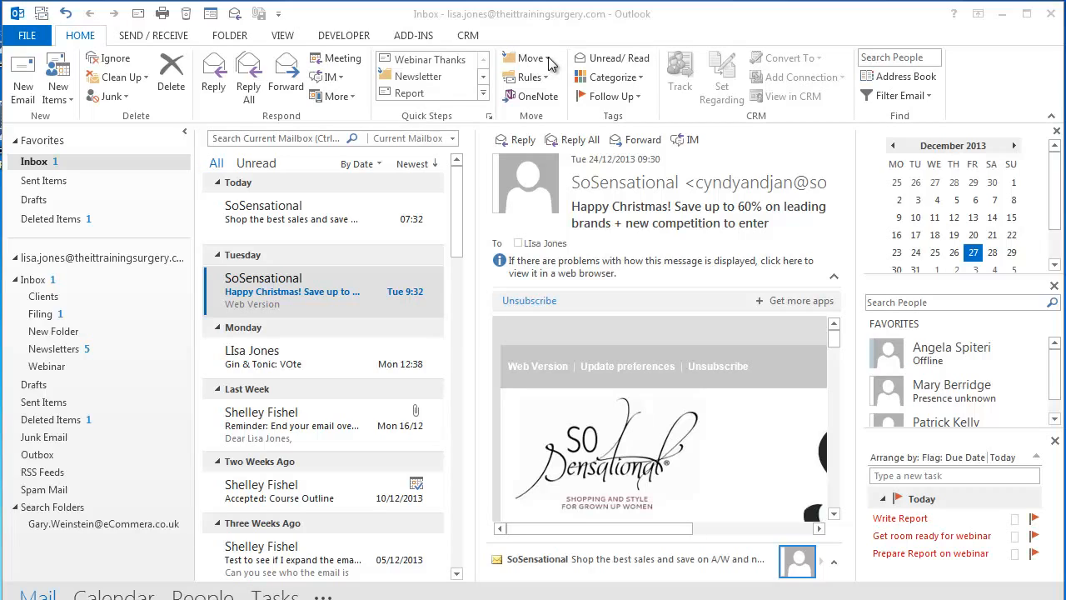
Show the Move destinations for the selected SoSensational Christmas sale email.
left_click(529, 58)
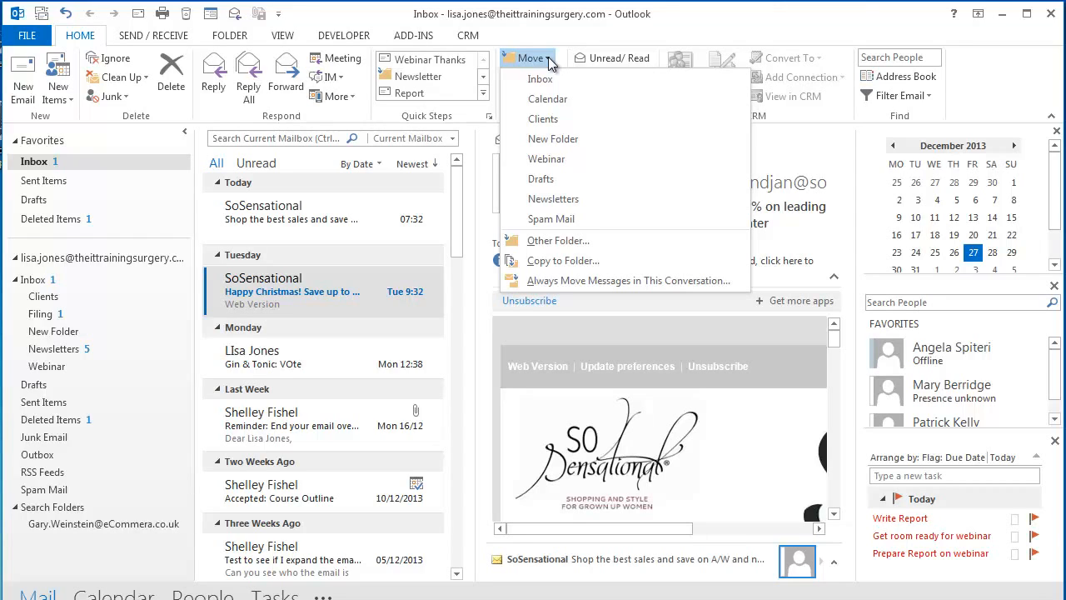
mouse_move(283, 305)
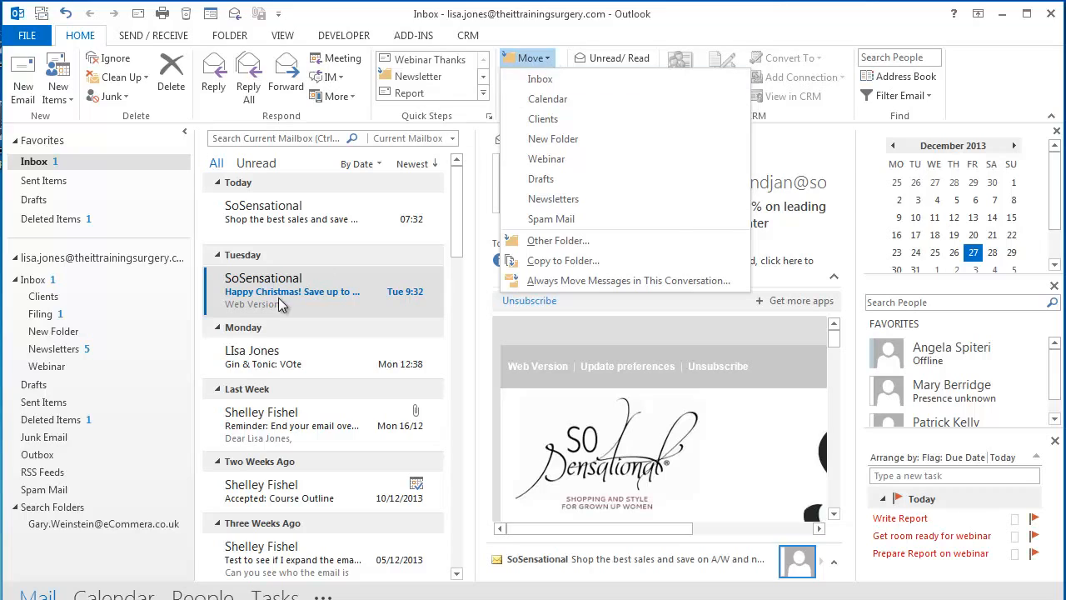
Move the SoSensational sale email into the Newsletters folder.
left_click(292, 291)
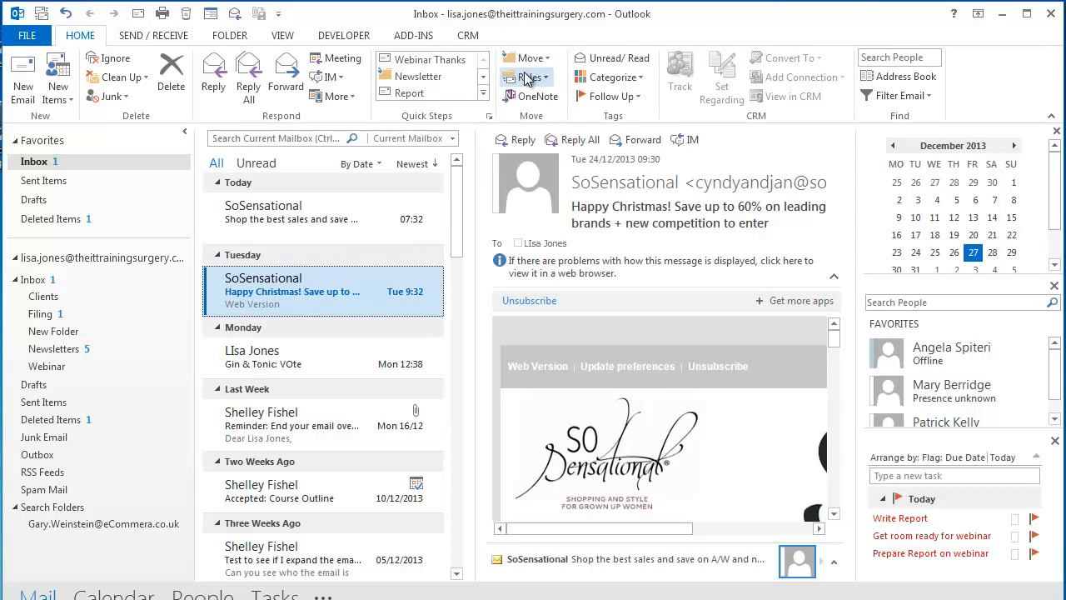
left_click(527, 58)
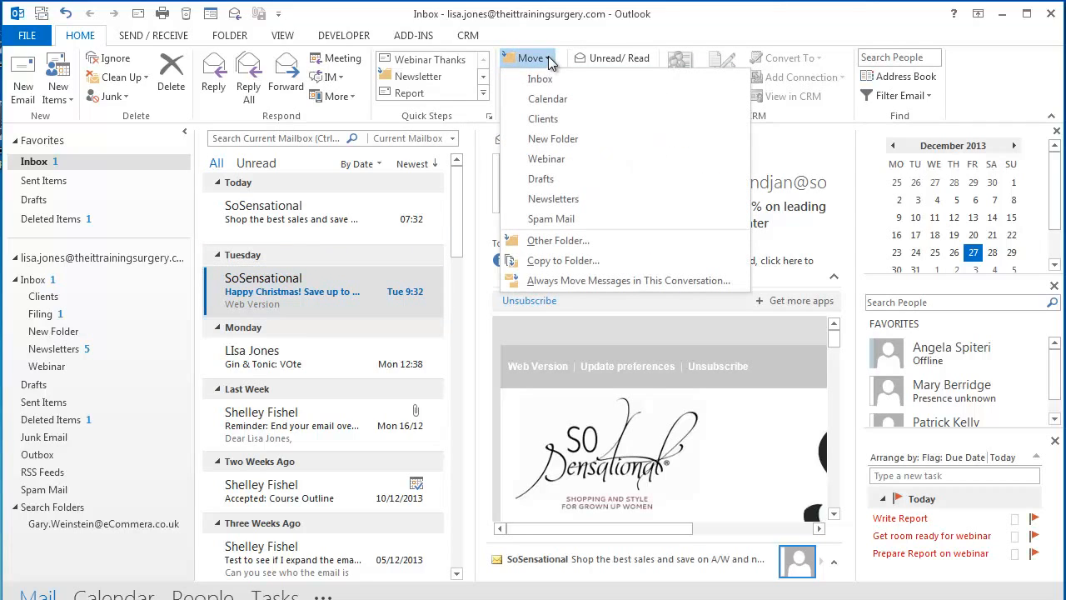
mouse_move(553, 198)
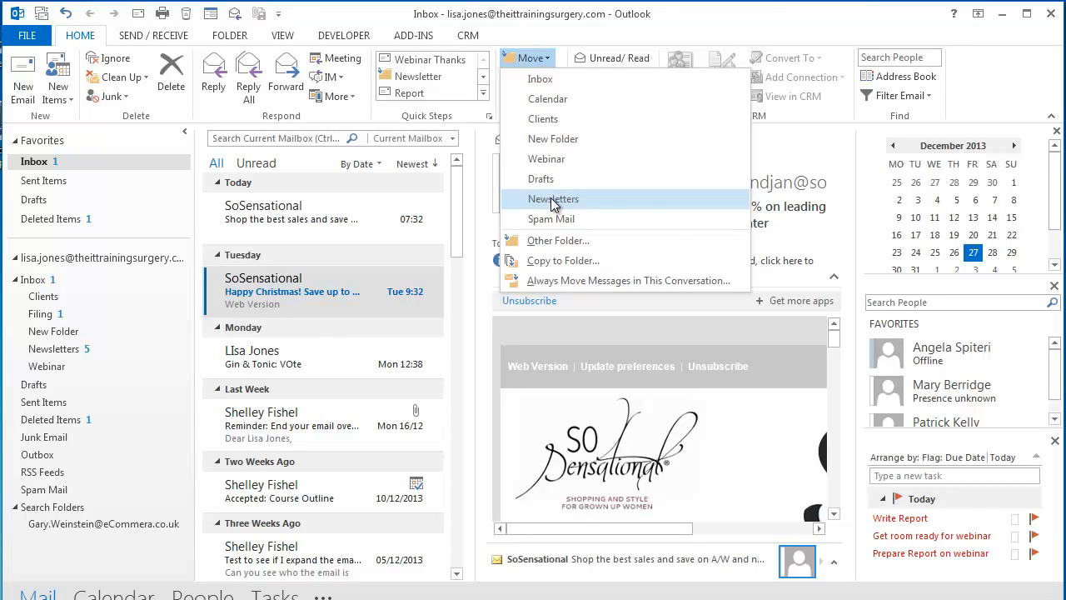
left_click(554, 199)
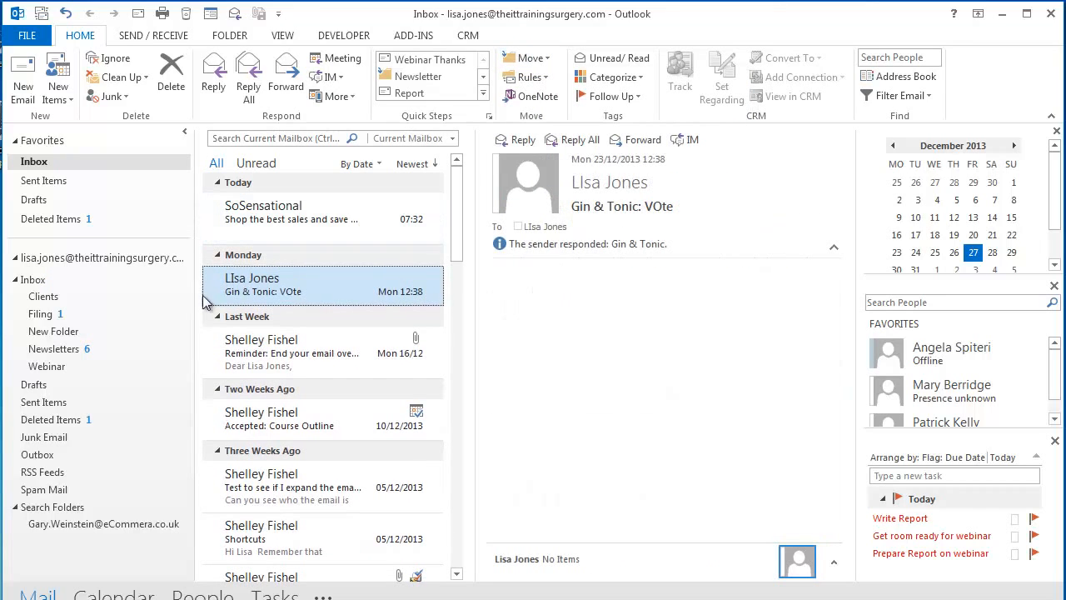
mouse_move(291, 488)
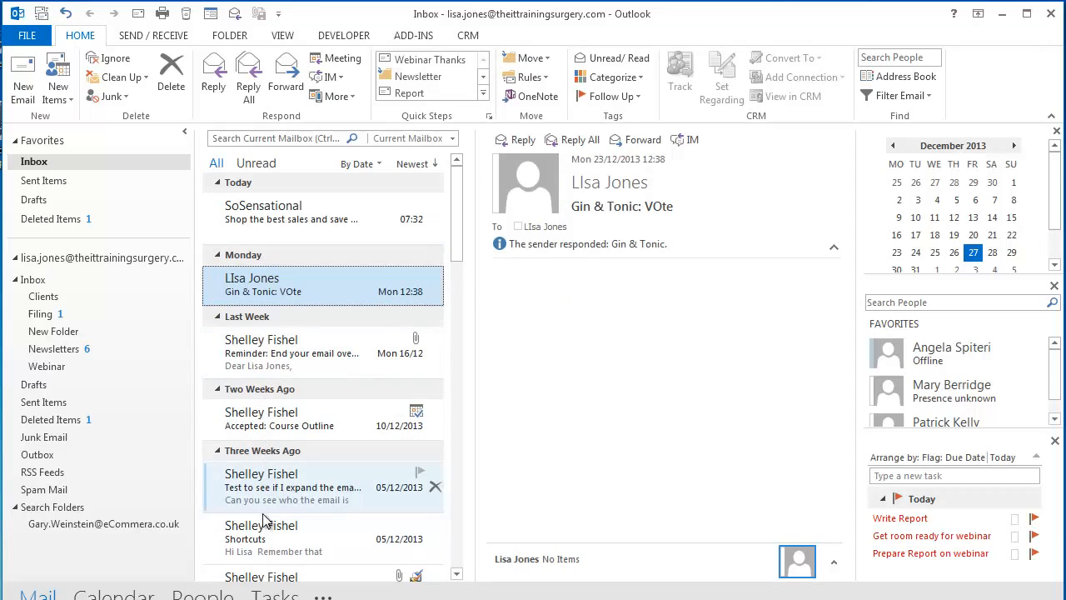
Select the group-expansion test email and show its Move destinations for filing into Clients.
left_click(292, 487)
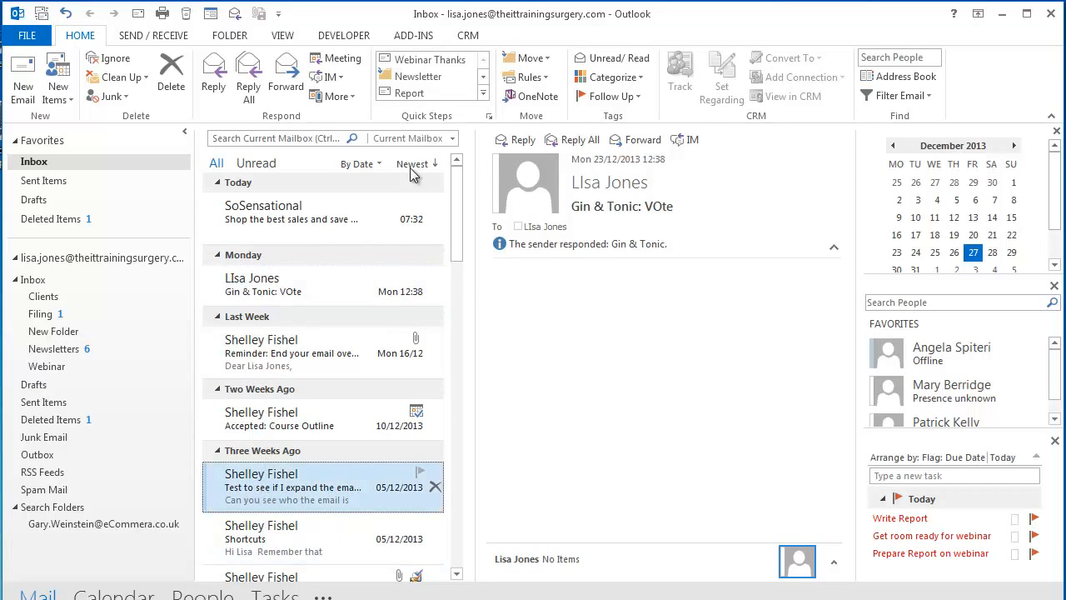
left_click(525, 58)
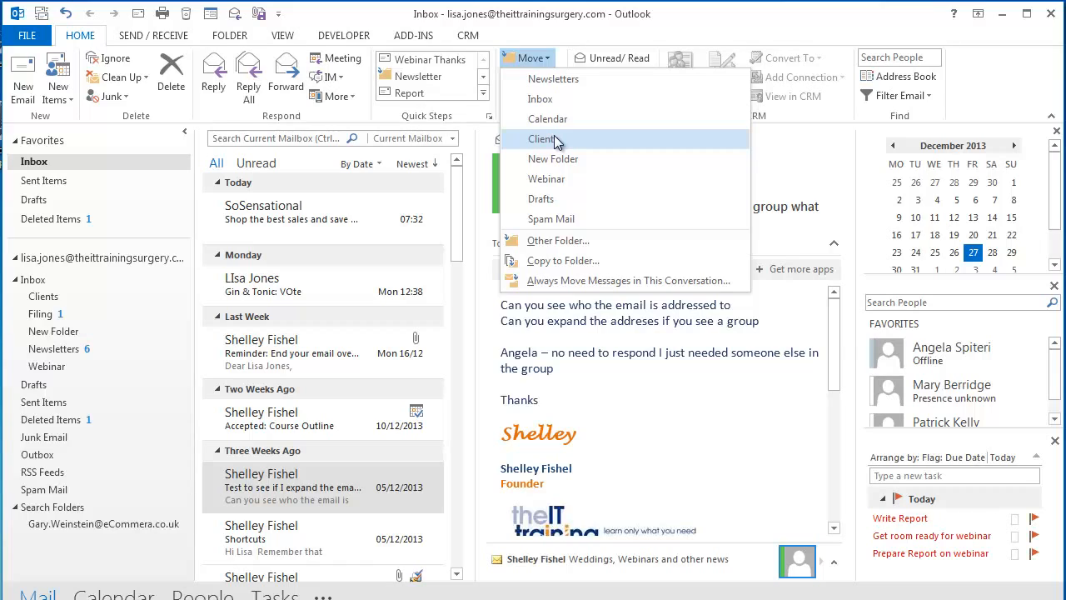
mouse_move(300, 498)
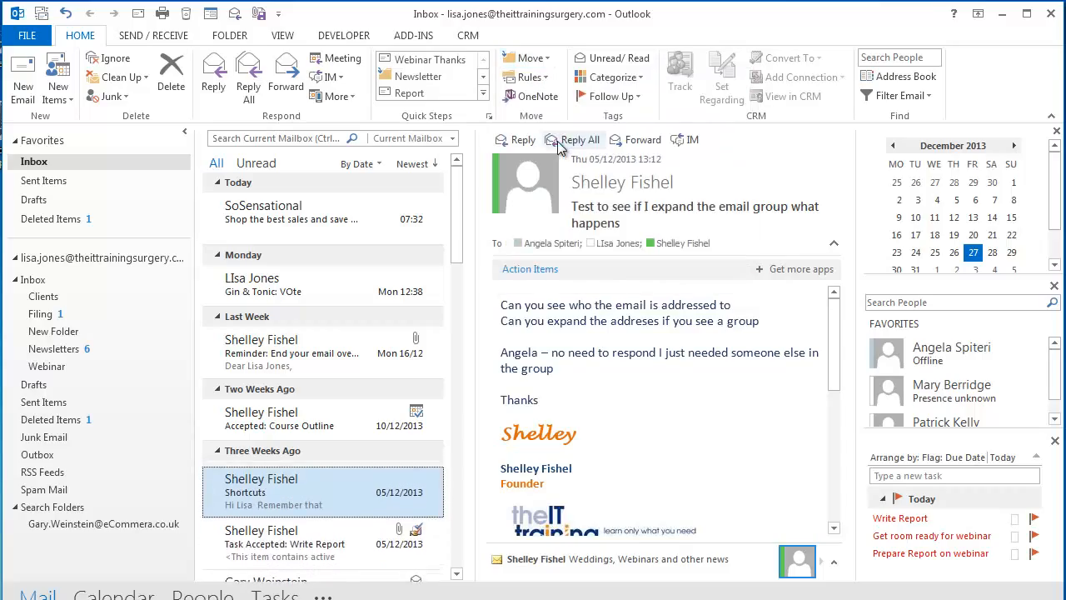
Select the Shortcuts email and show its Move destinations.
left_click(283, 488)
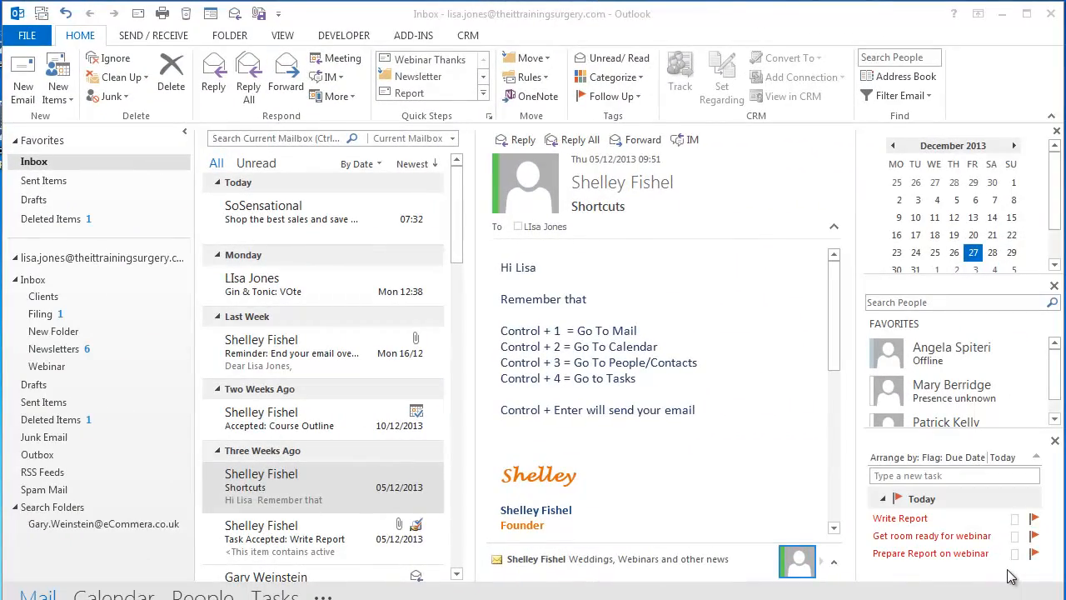
mouse_move(380, 346)
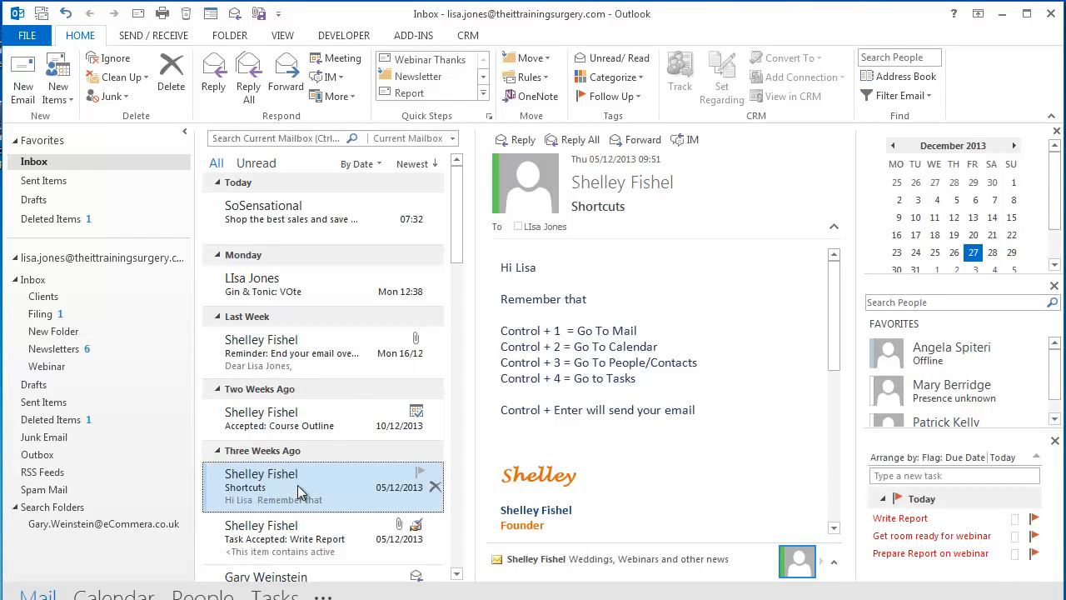
mouse_move(292, 489)
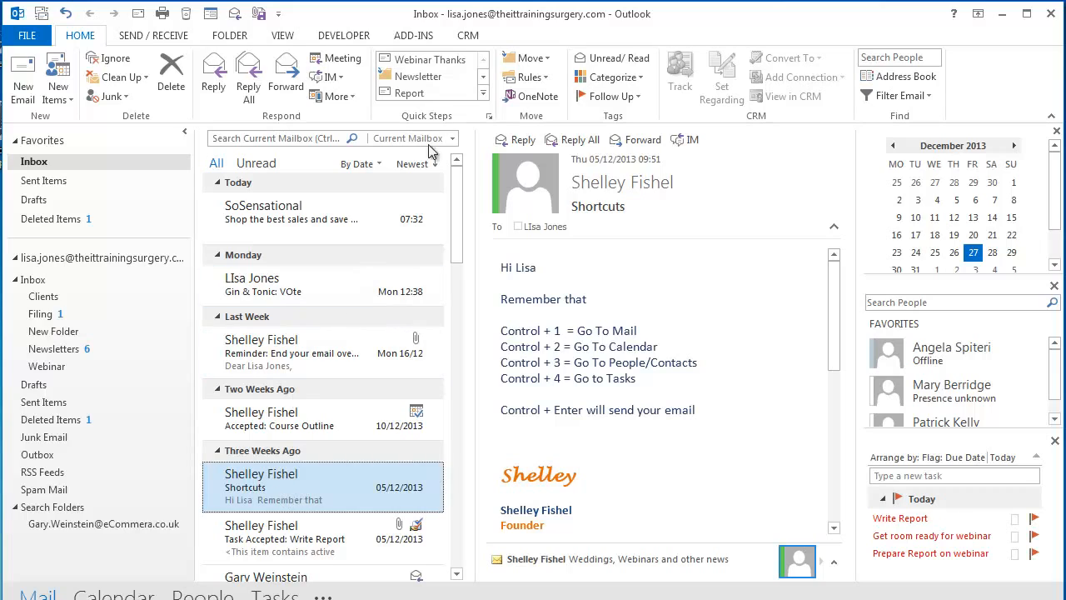
left_click(526, 57)
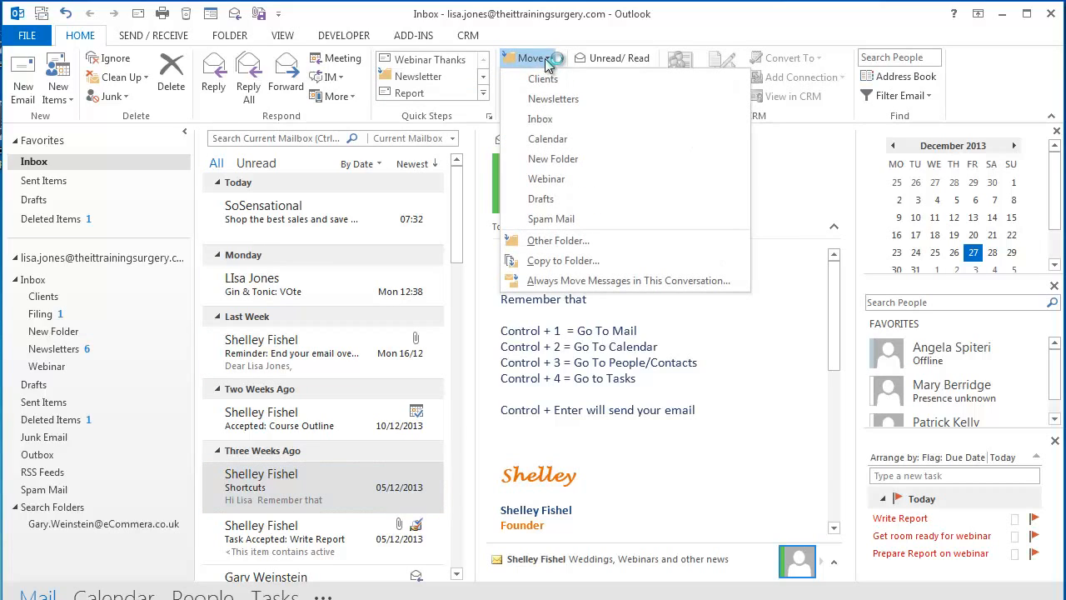
mouse_move(117, 327)
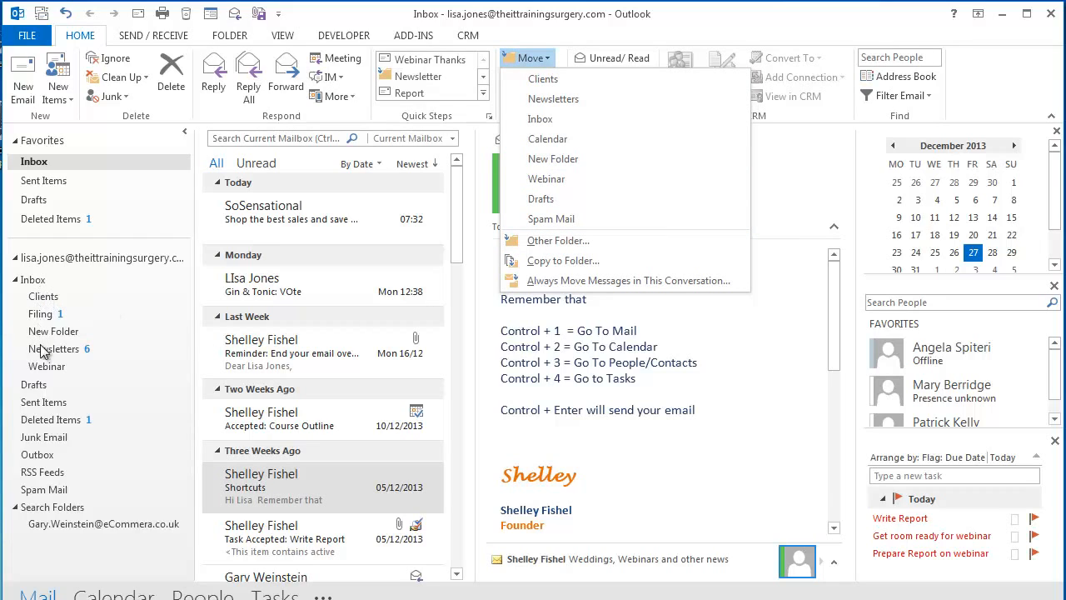
mouse_move(557, 240)
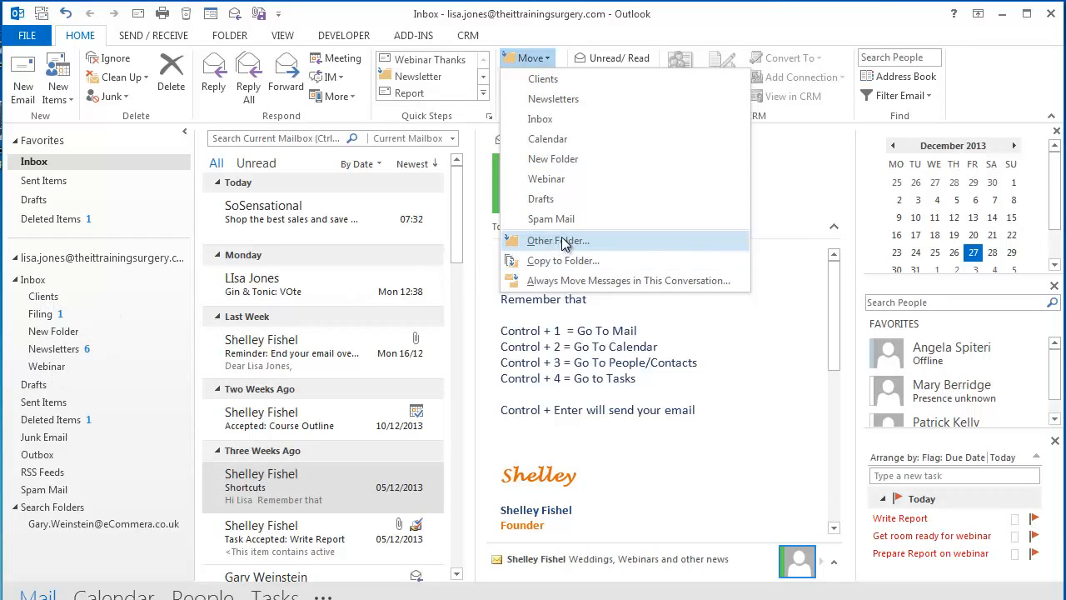
mouse_move(557, 240)
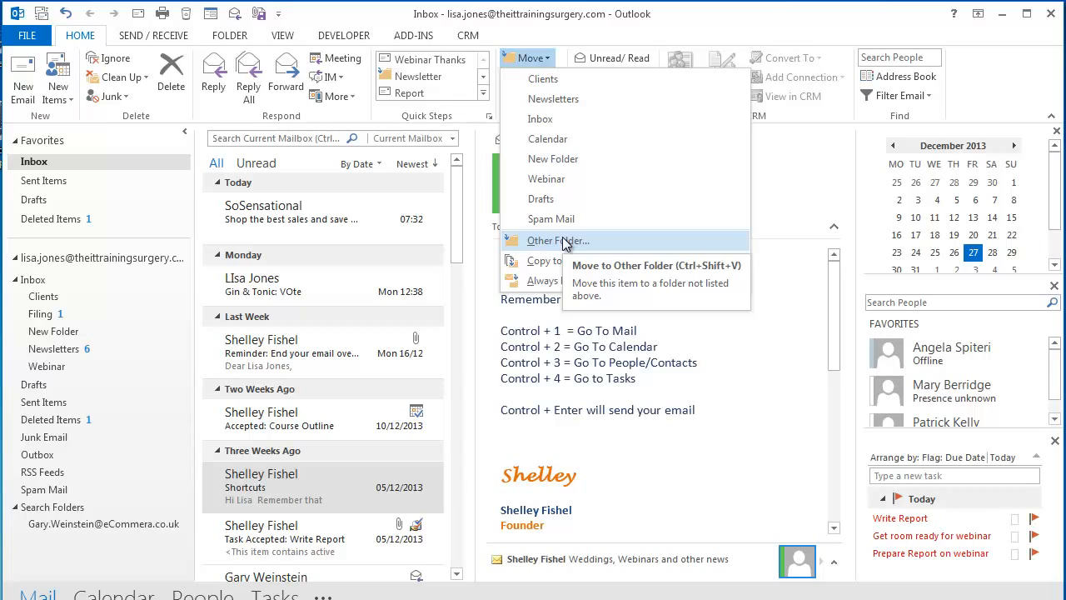
Via Other Folder, create a new folder named Tips under the Inbox.
left_click(558, 240)
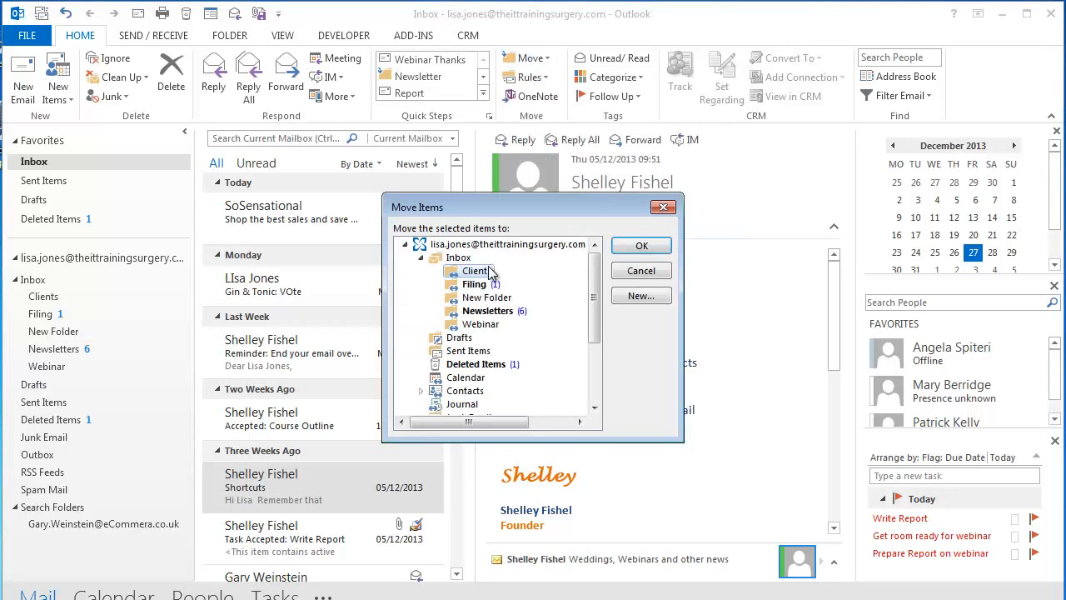
left_click(459, 257)
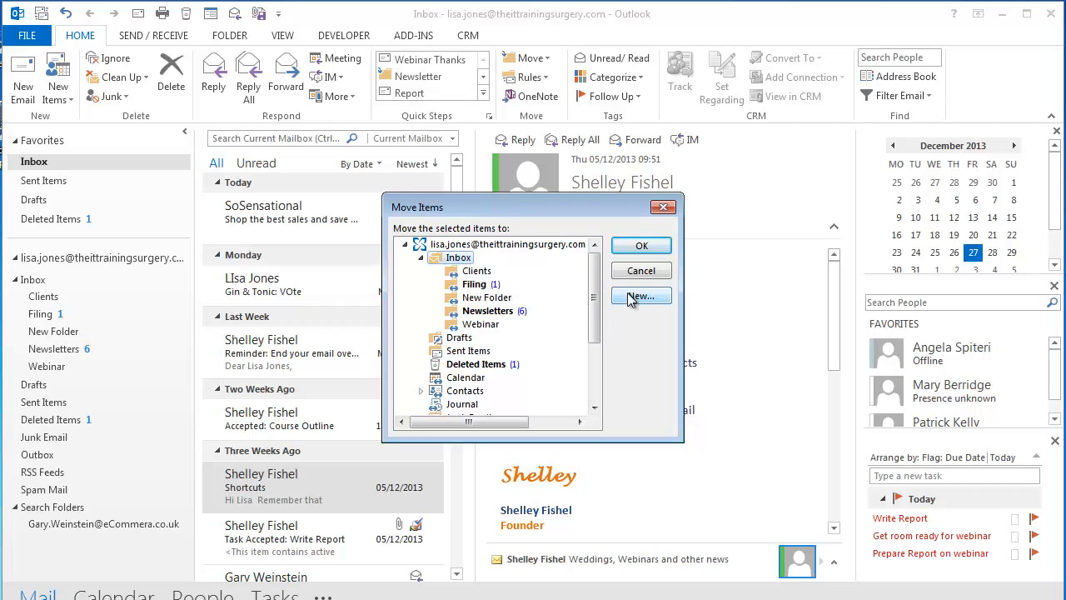
left_click(641, 296)
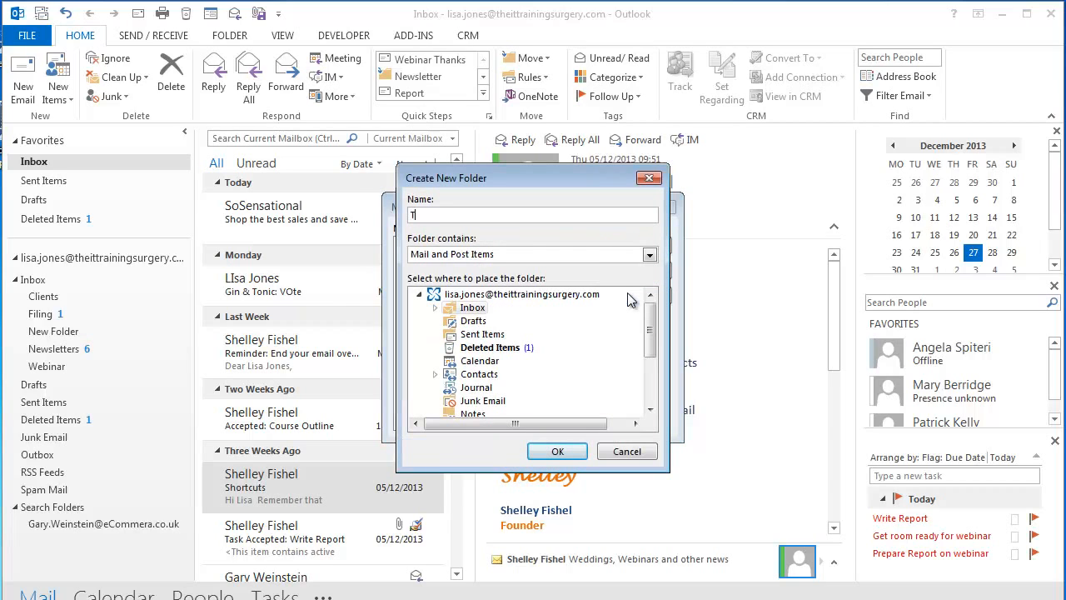
type("ips")
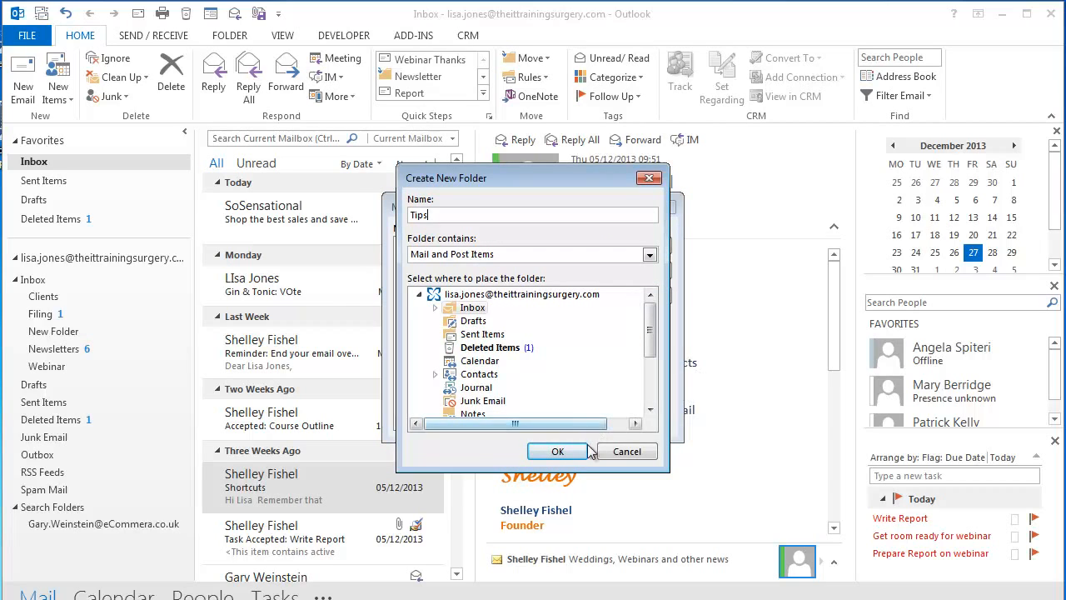
left_click(557, 450)
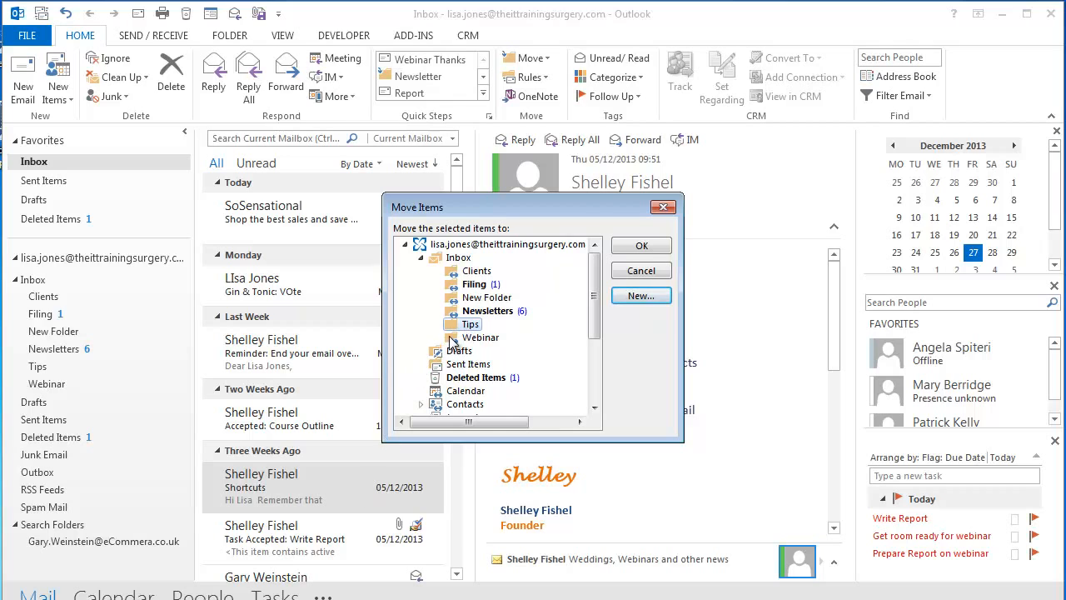
Move the Shortcuts email into Tips, check the folder, and confirm Tips heads the Move list.
left_click(641, 270)
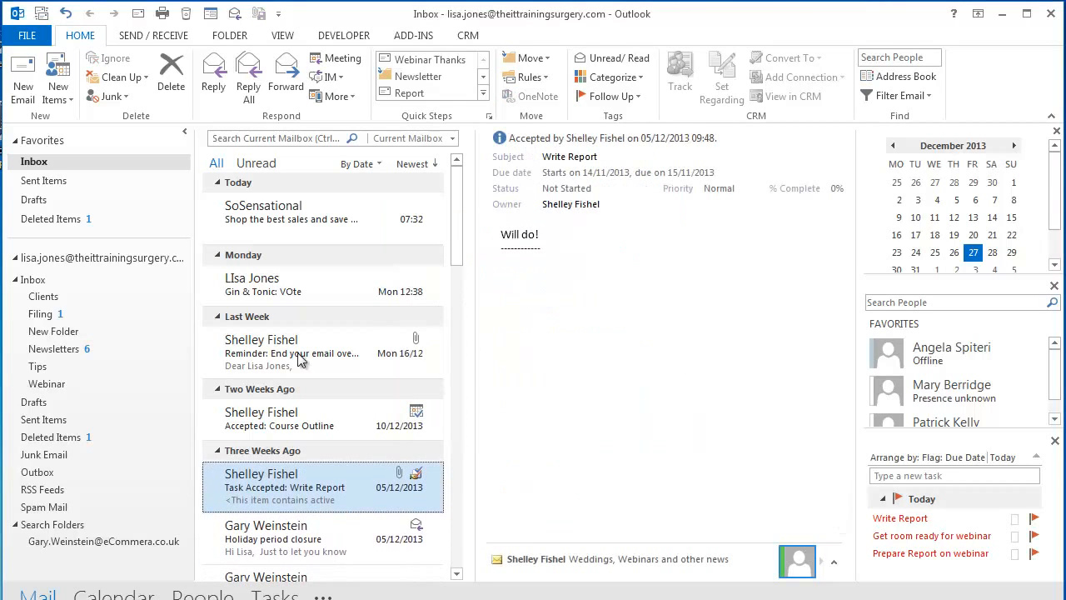
left_click(38, 367)
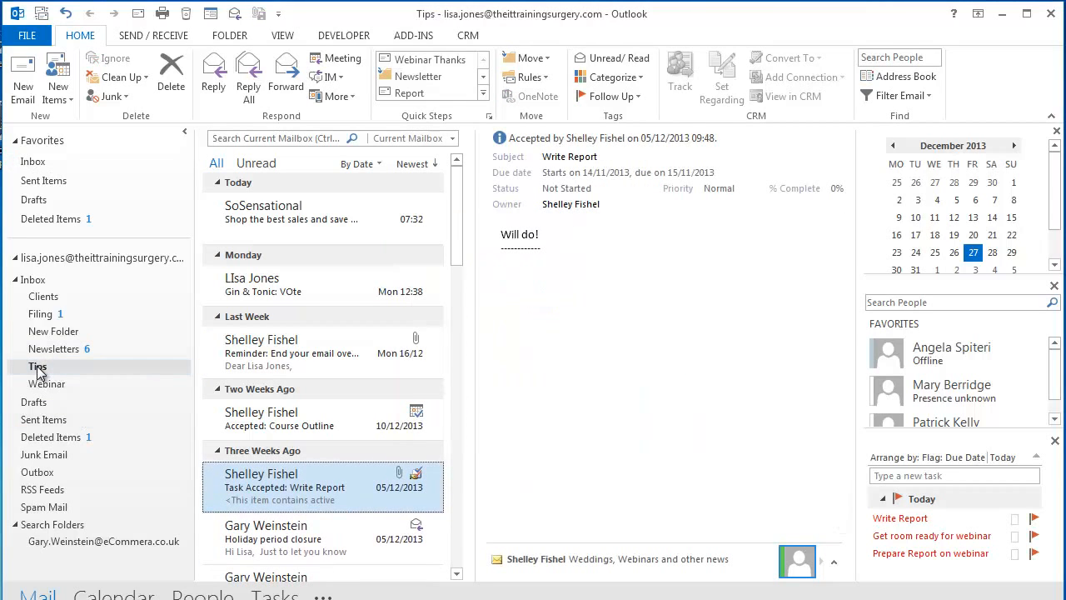
left_click(38, 366)
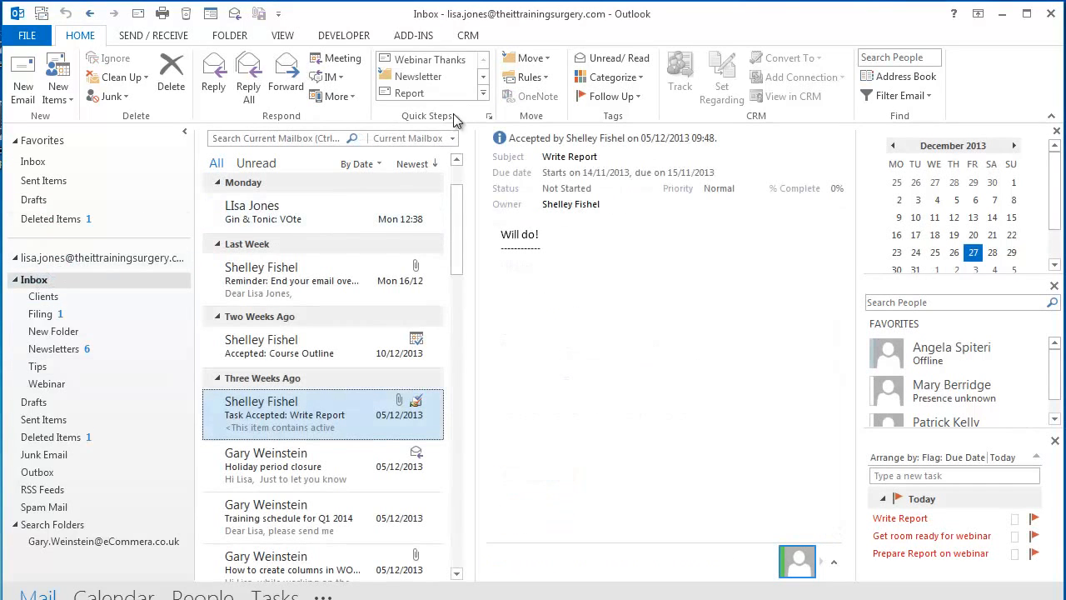
left_click(525, 58)
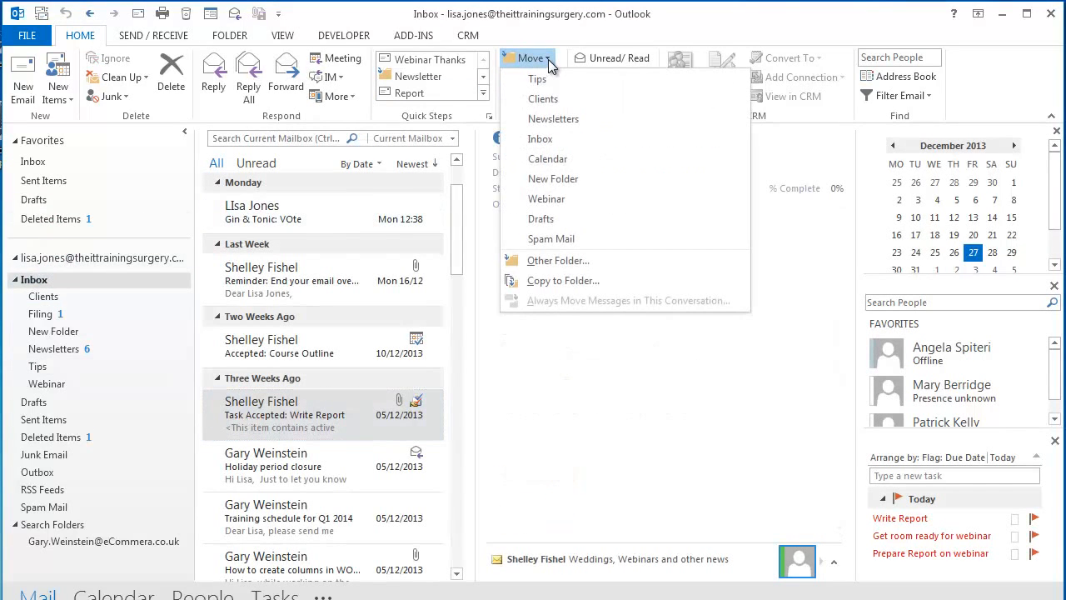